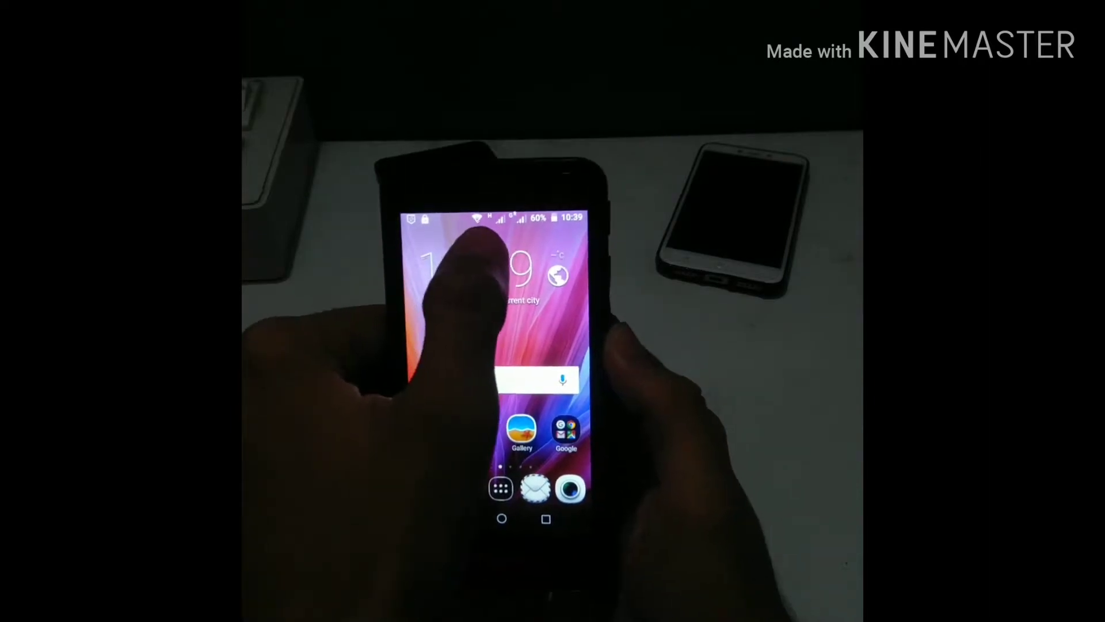
# - Swipe on the home screen to bring up the dialer with *#*#364633#* entered
pyautogui.moveTo(493, 218); pyautogui.dragTo(493, 296)
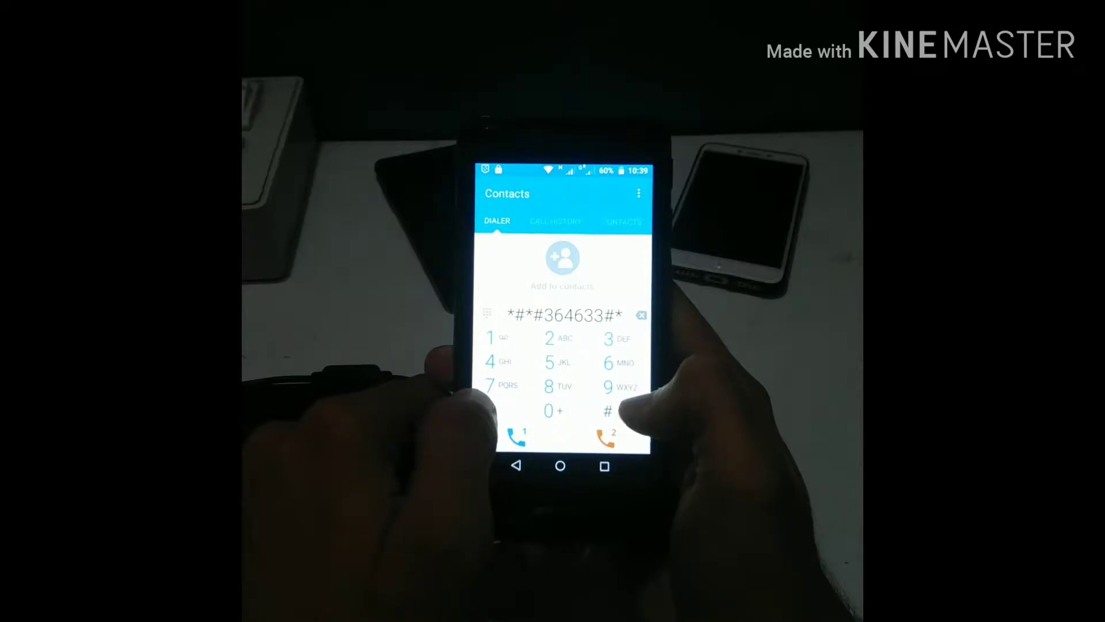
# - Open Phone 1's Radio Information page from Phone Information to start the AT+ command
pyautogui.click(641, 315)
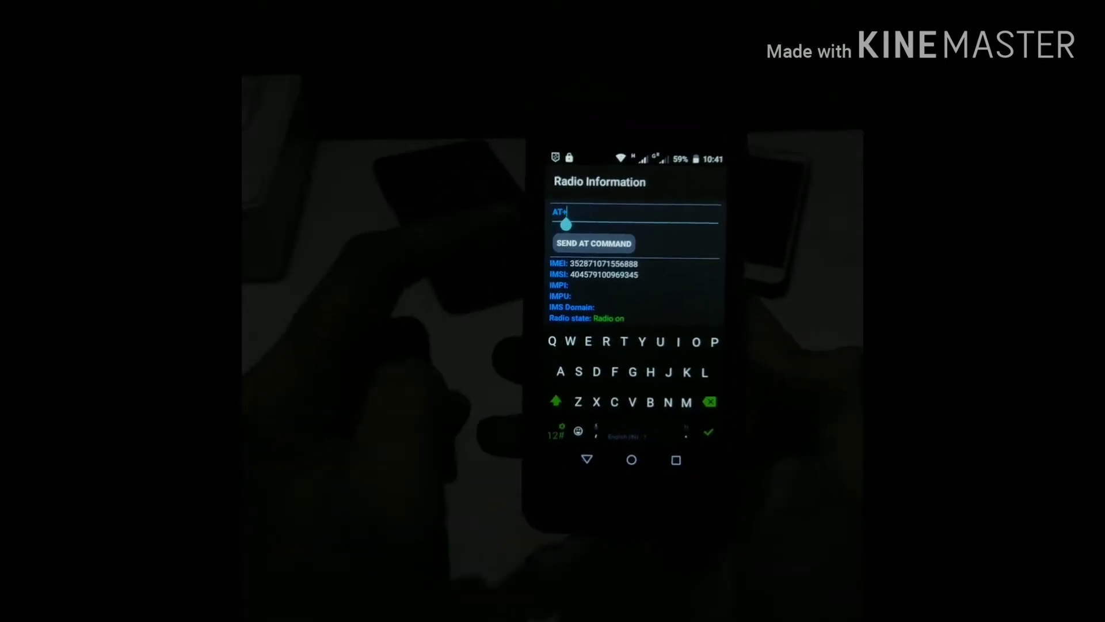
# - Type the IMEI AT command, then reopen the other phone's Radio Information page
pyautogui.write('E')
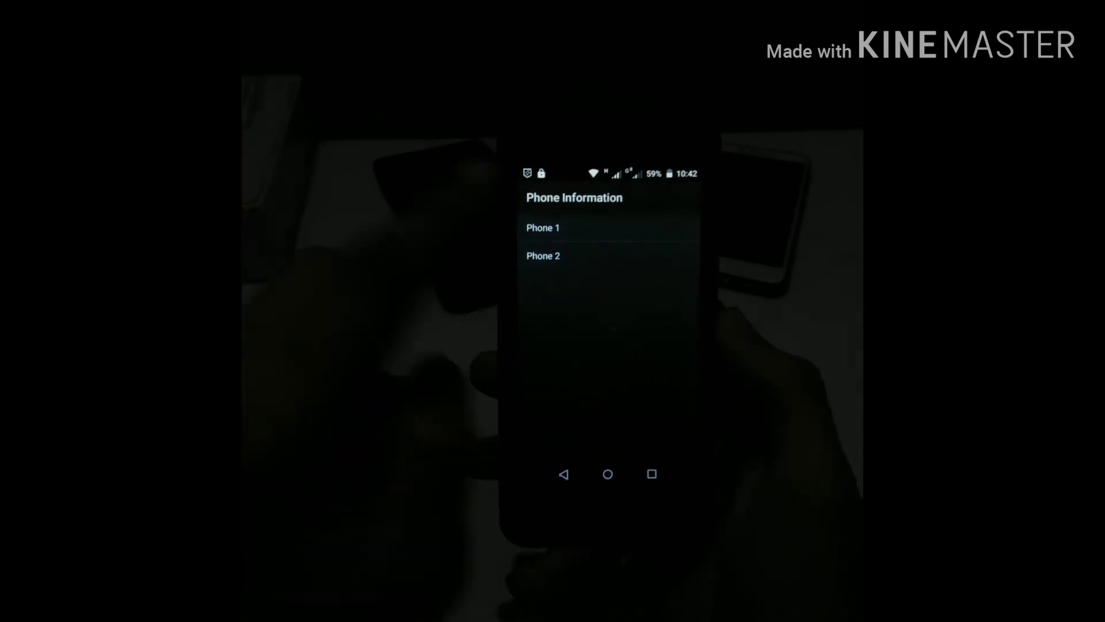
pyautogui.click(543, 227)
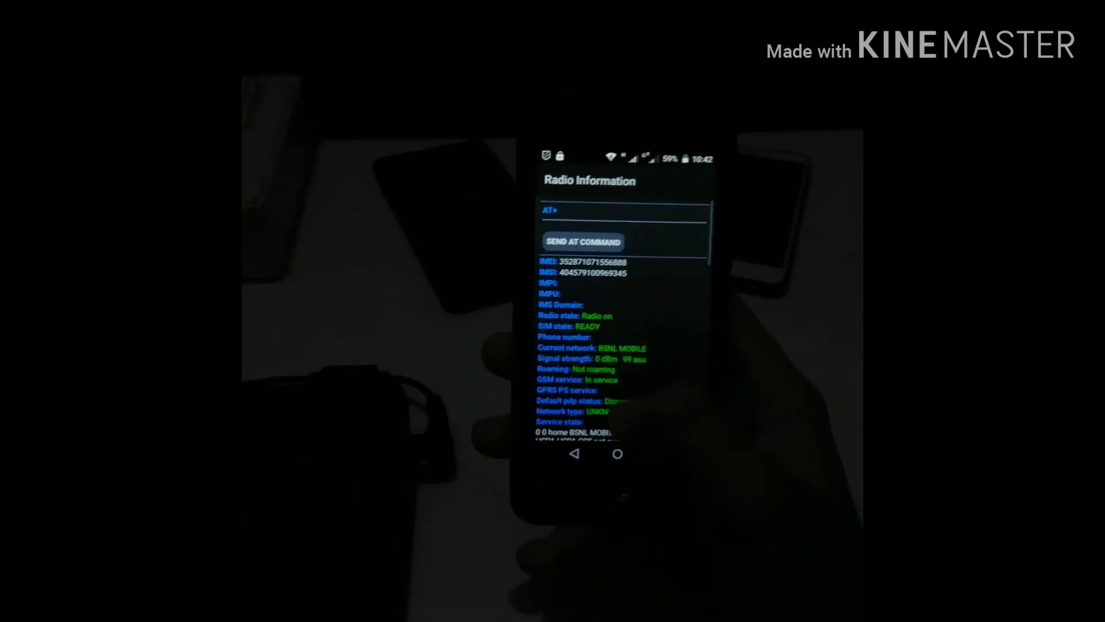